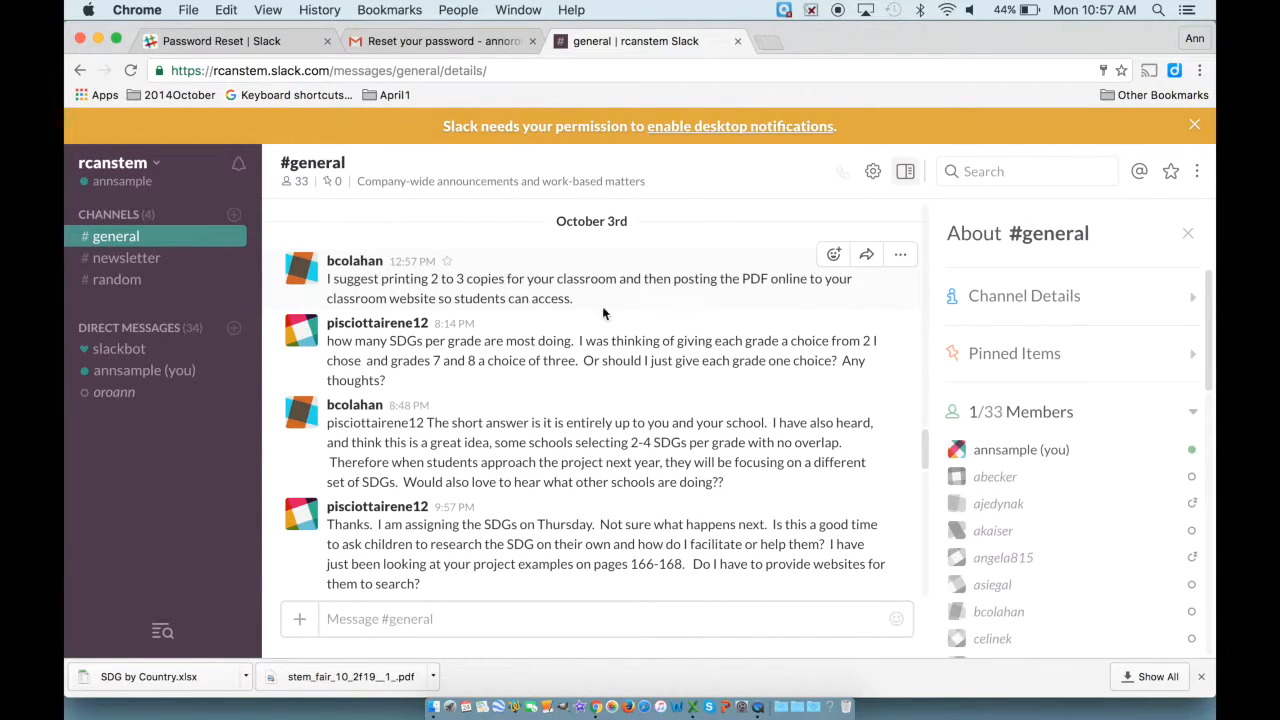
mouse_move(602, 384)
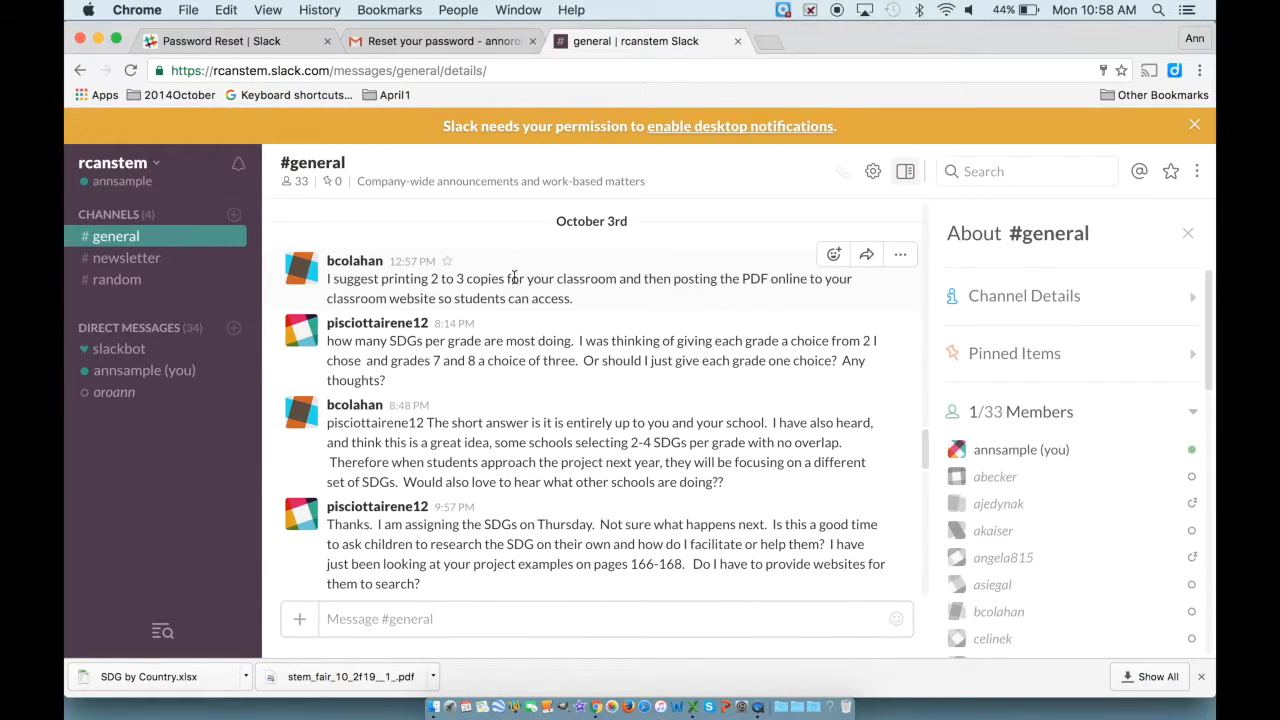
mouse_move(462, 524)
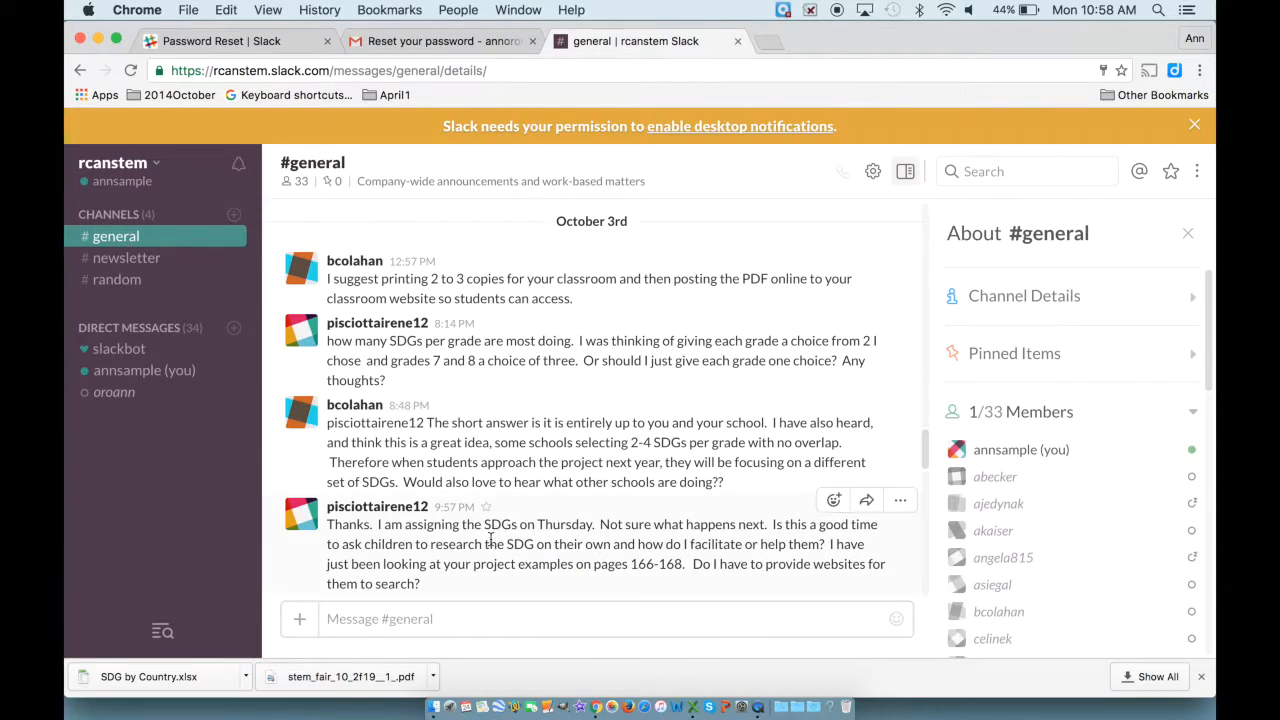
left_click(459, 619)
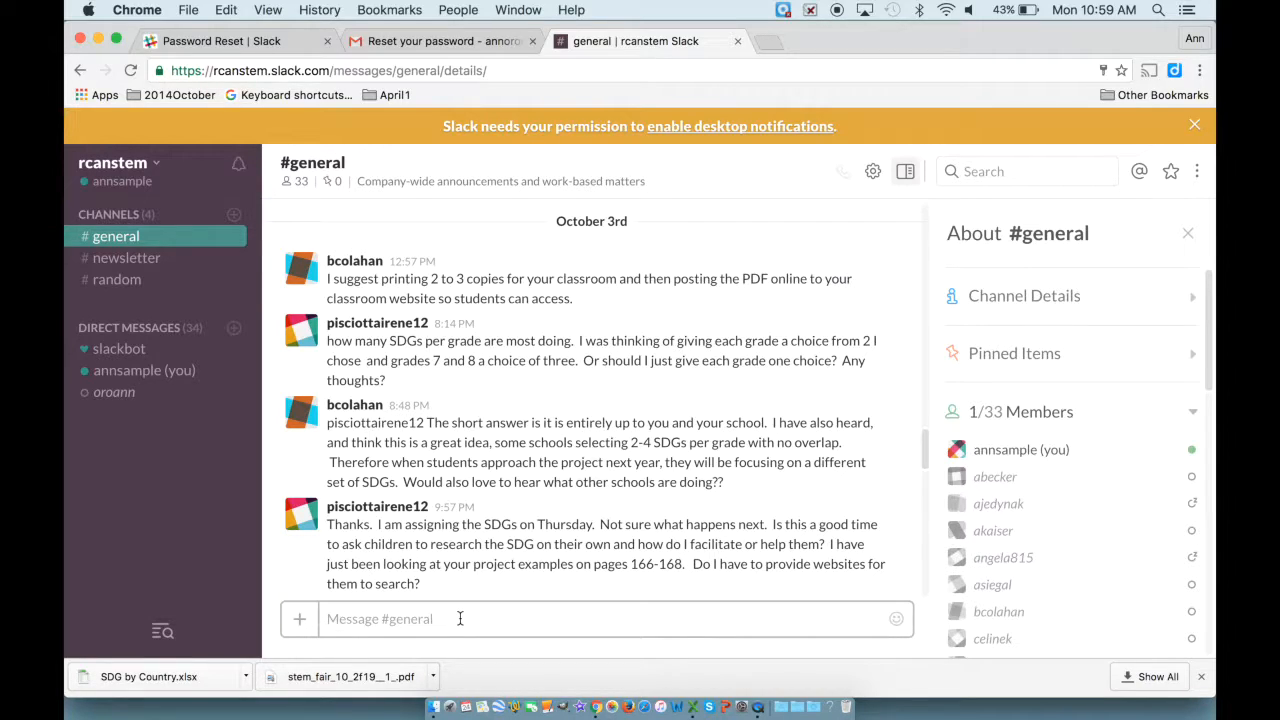
type("@")
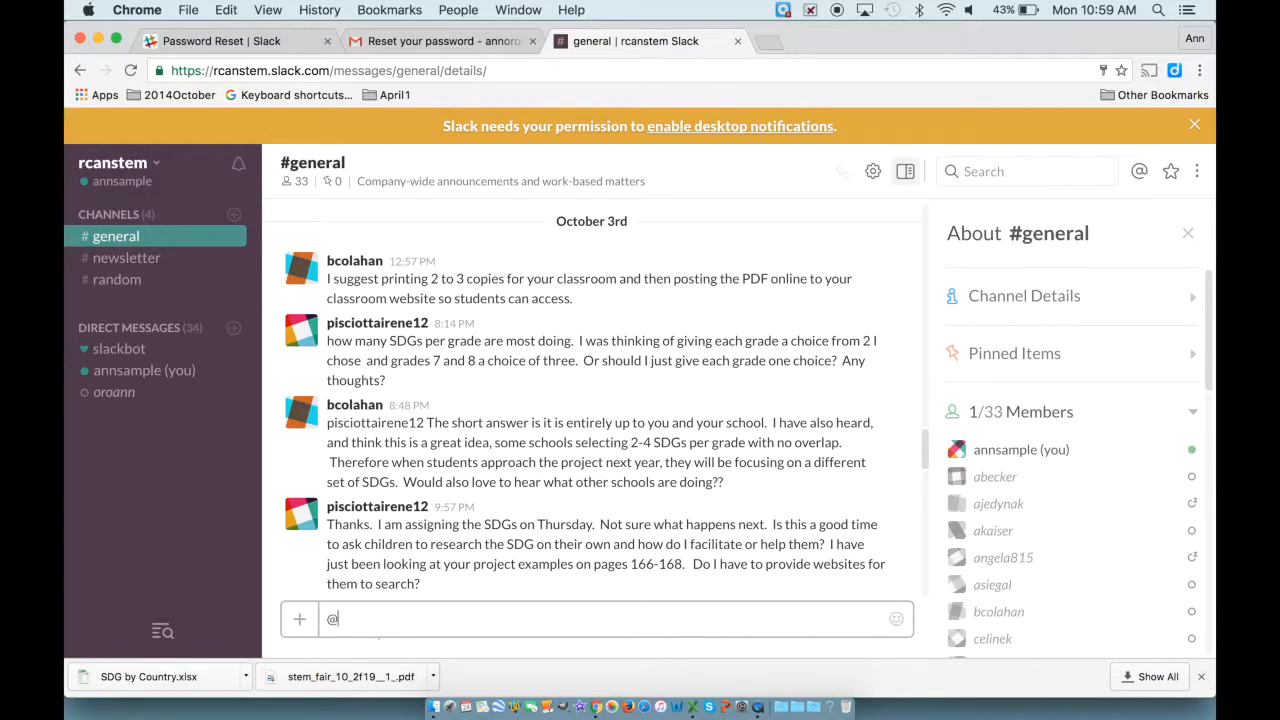
type("@")
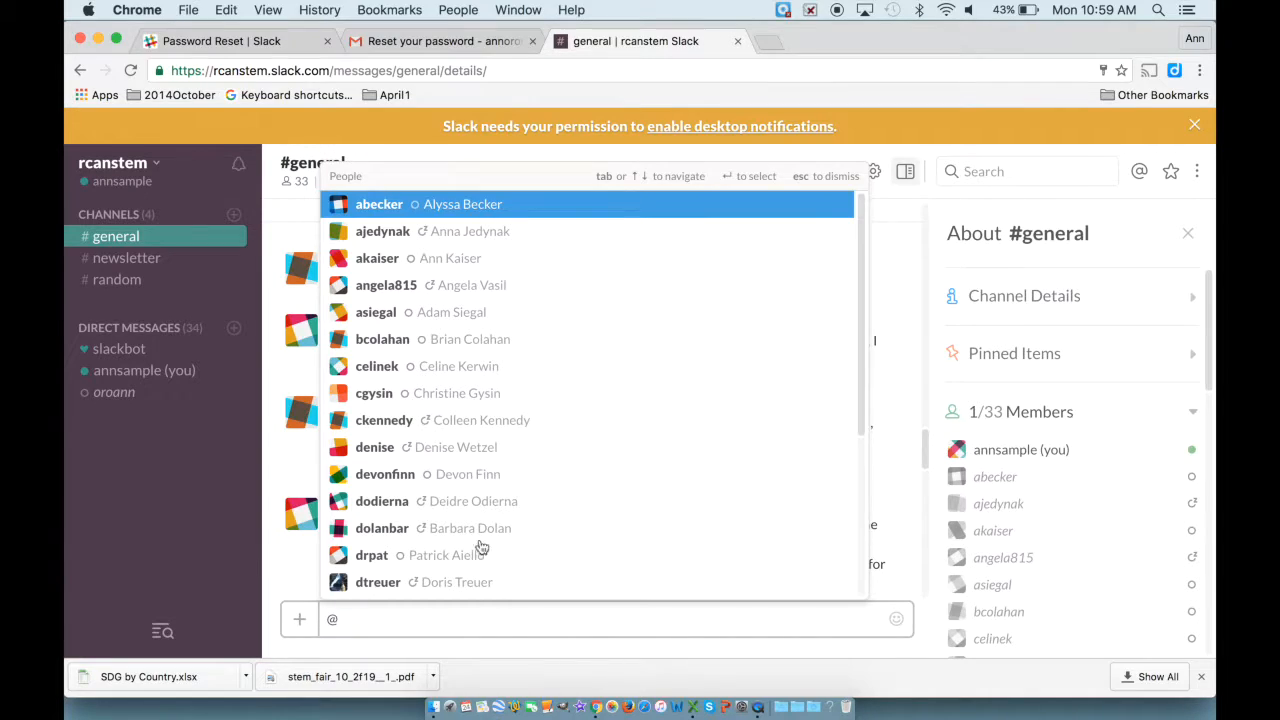
type("oroann")
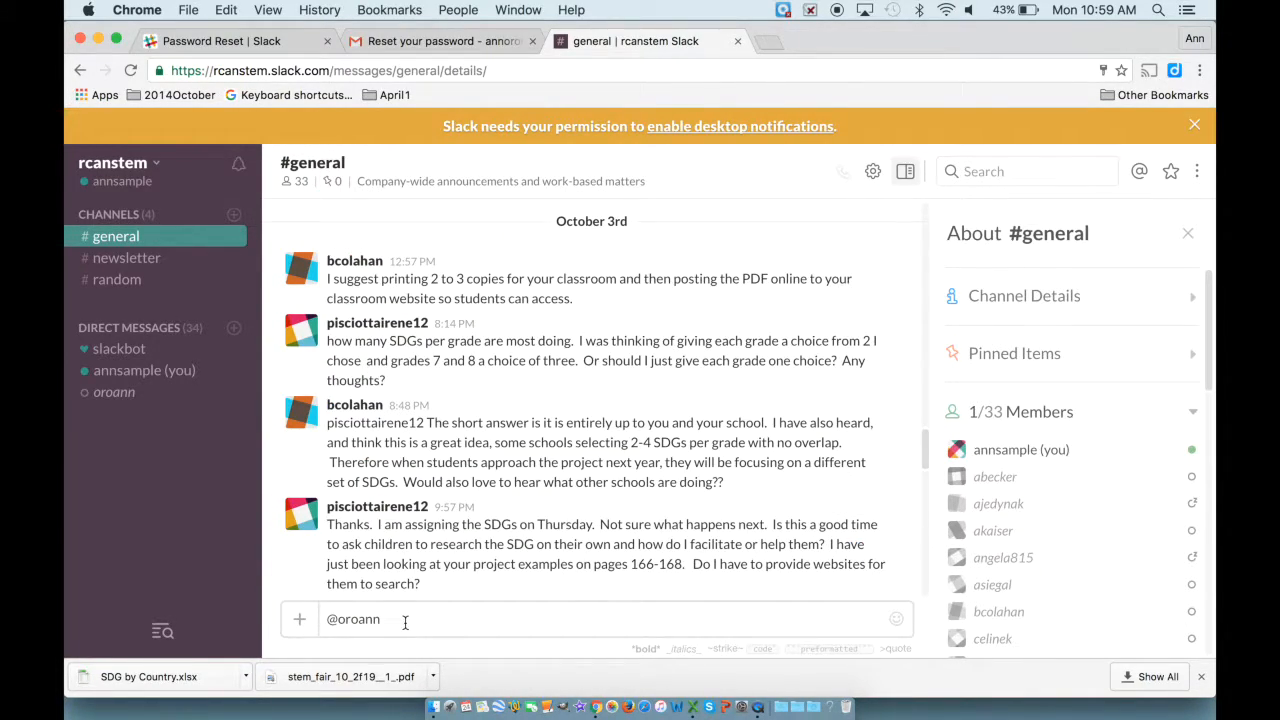
type("This is")
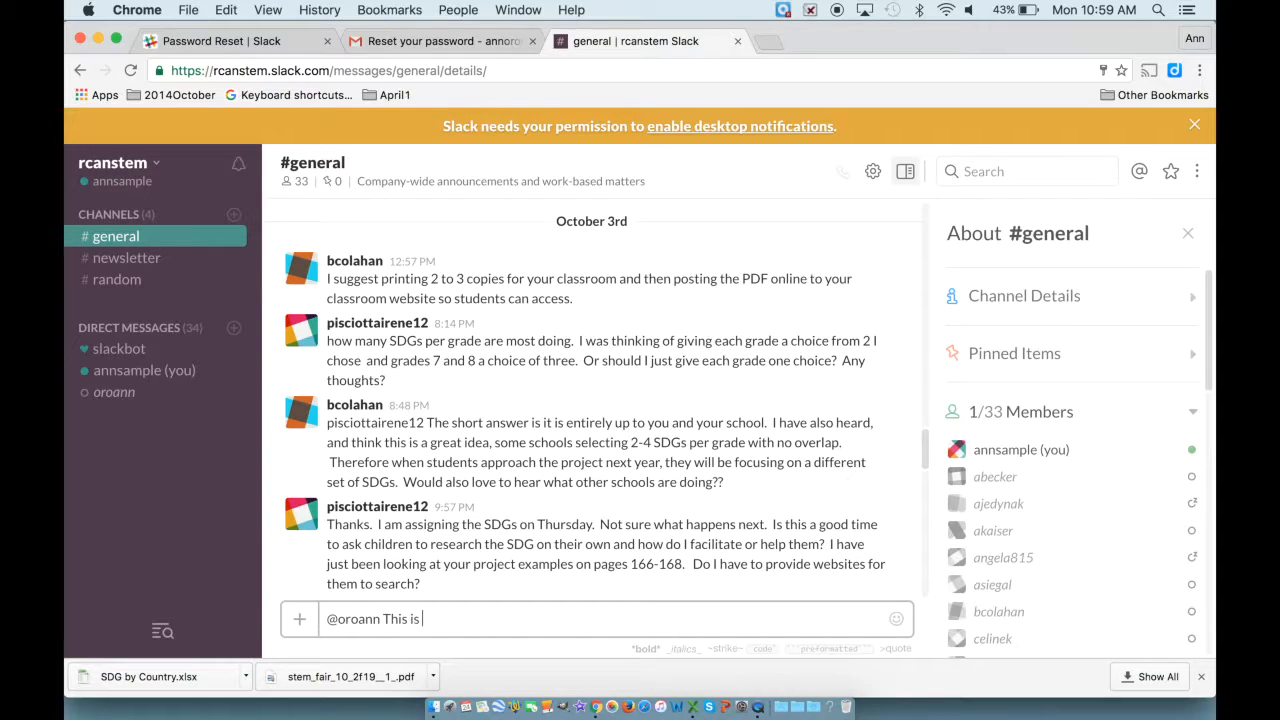
type("an example of")
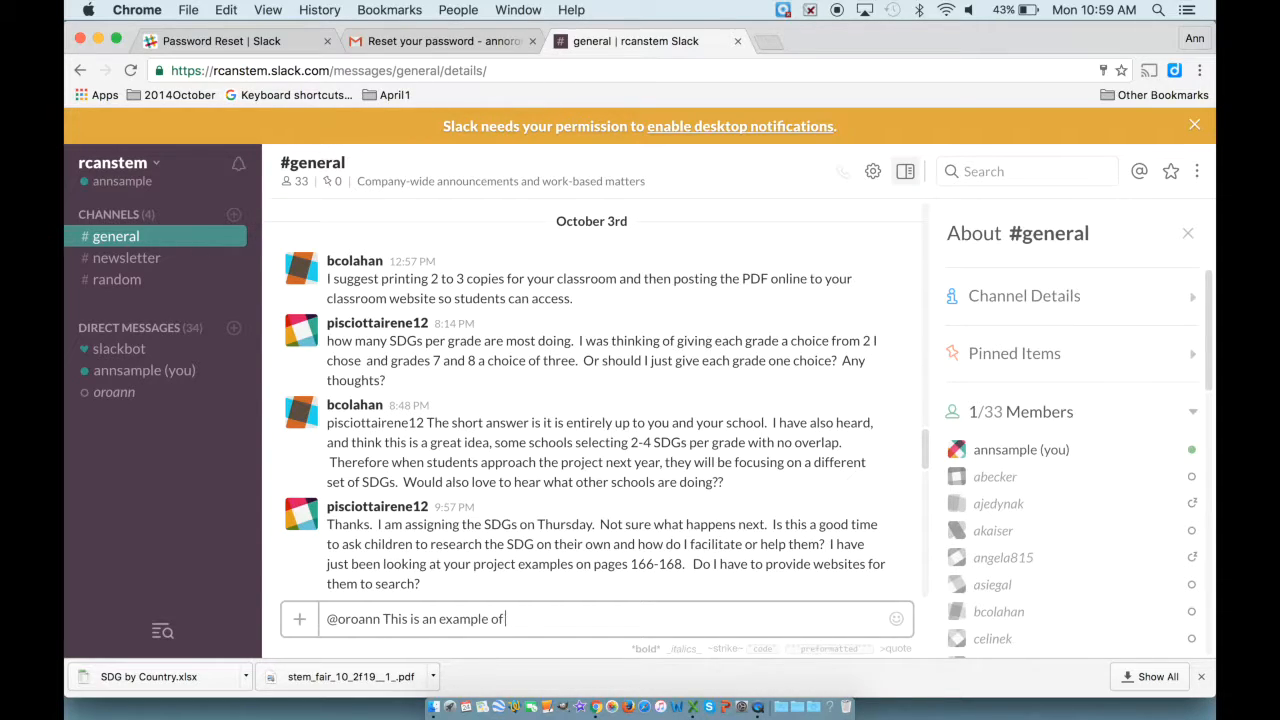
type("a comment on an")
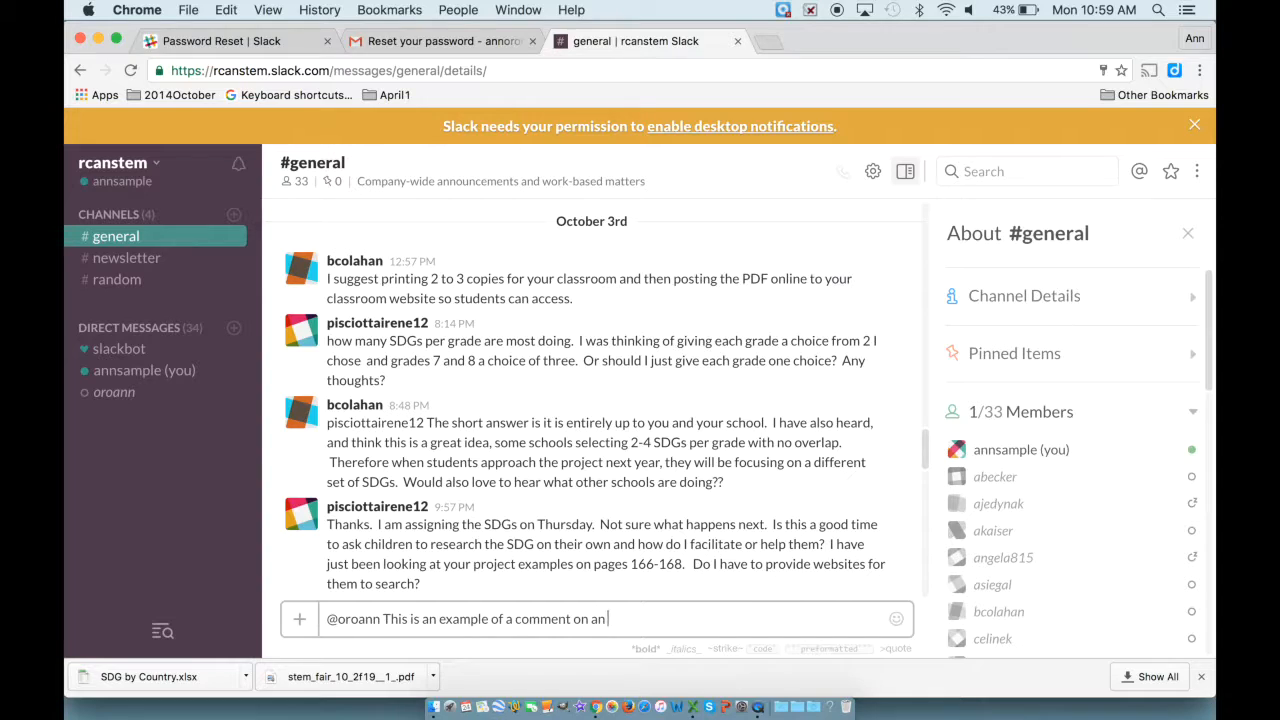
Step: Add the upside-down face emoji from the frequently used emoji to the comment
left_click(892, 618)
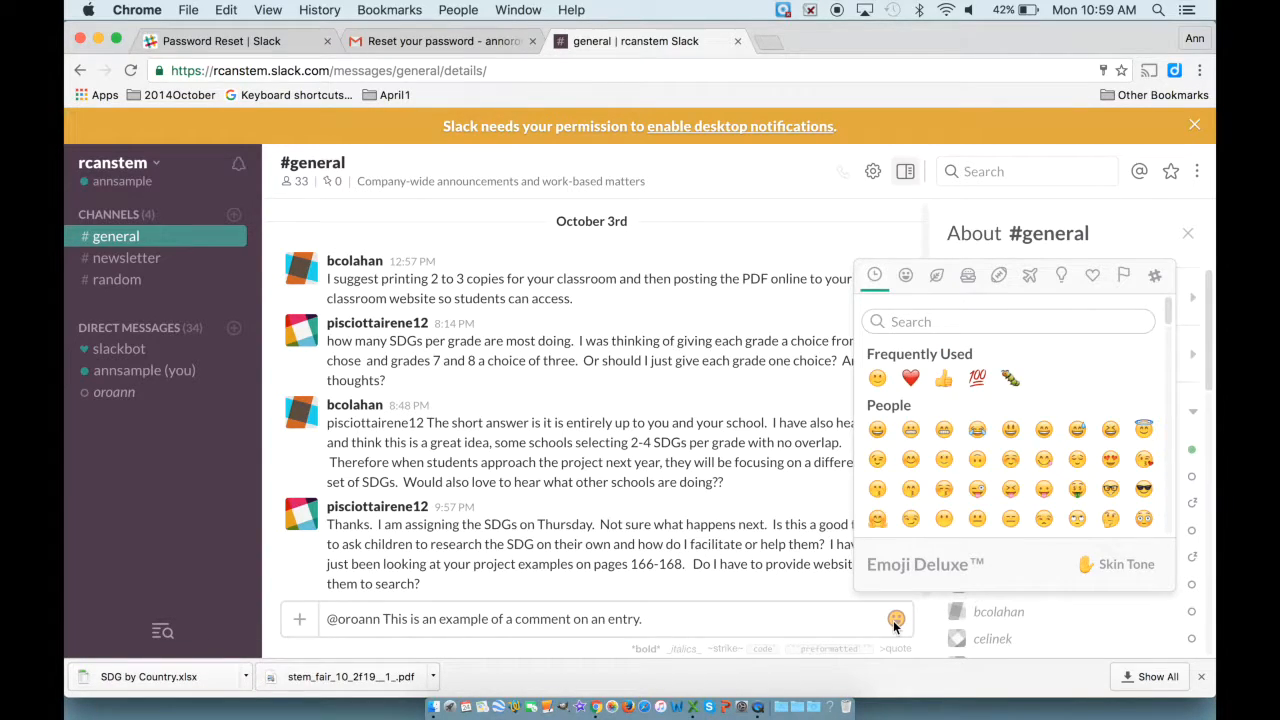
mouse_move(976, 459)
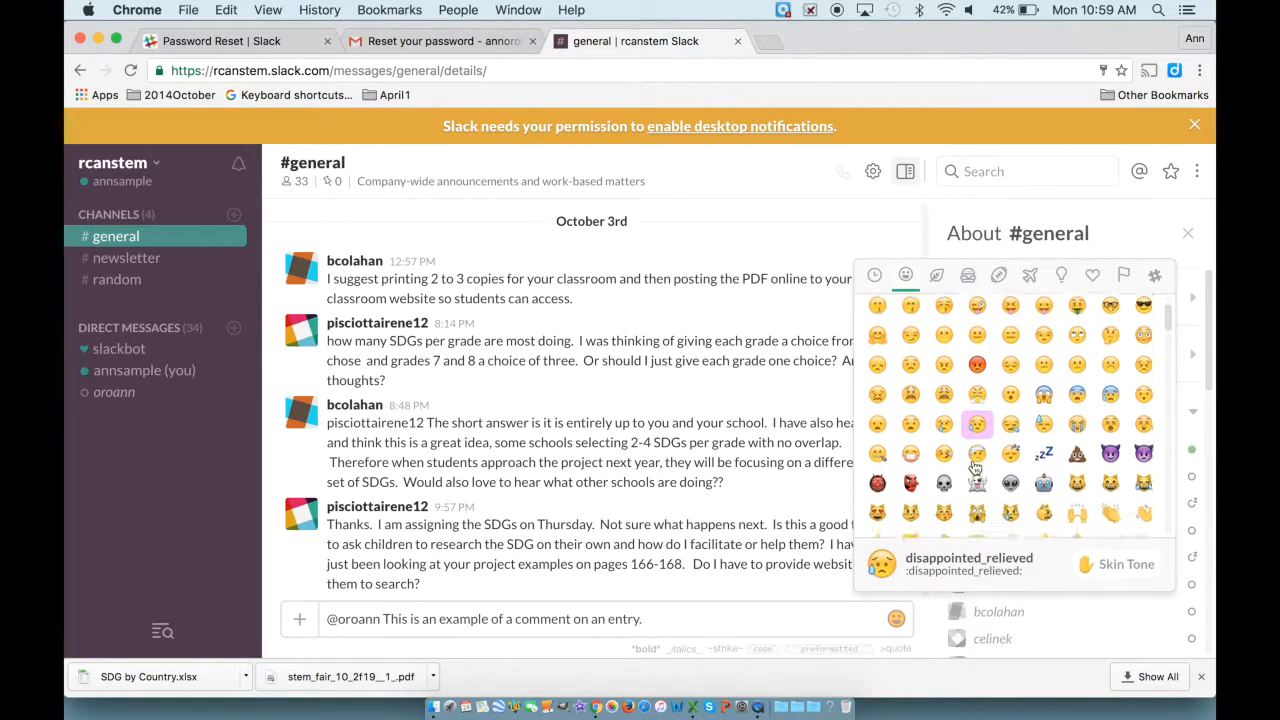
left_click(874, 275)
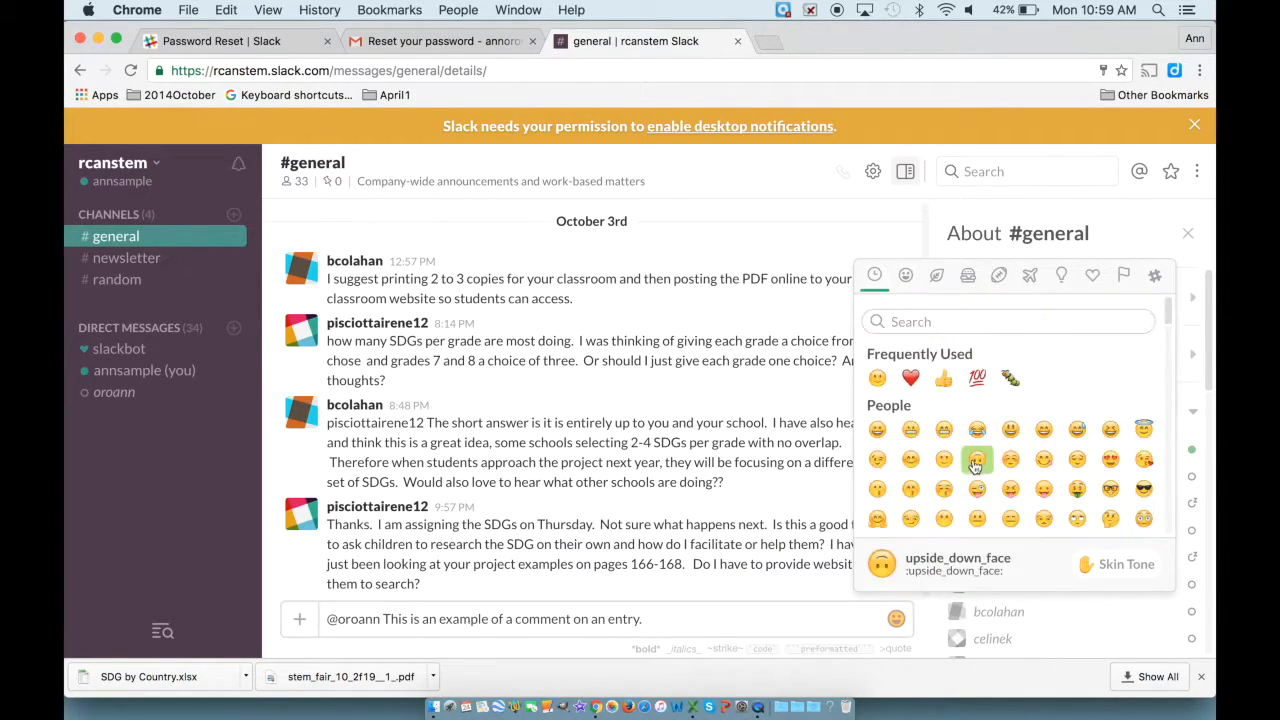
left_click(977, 460)
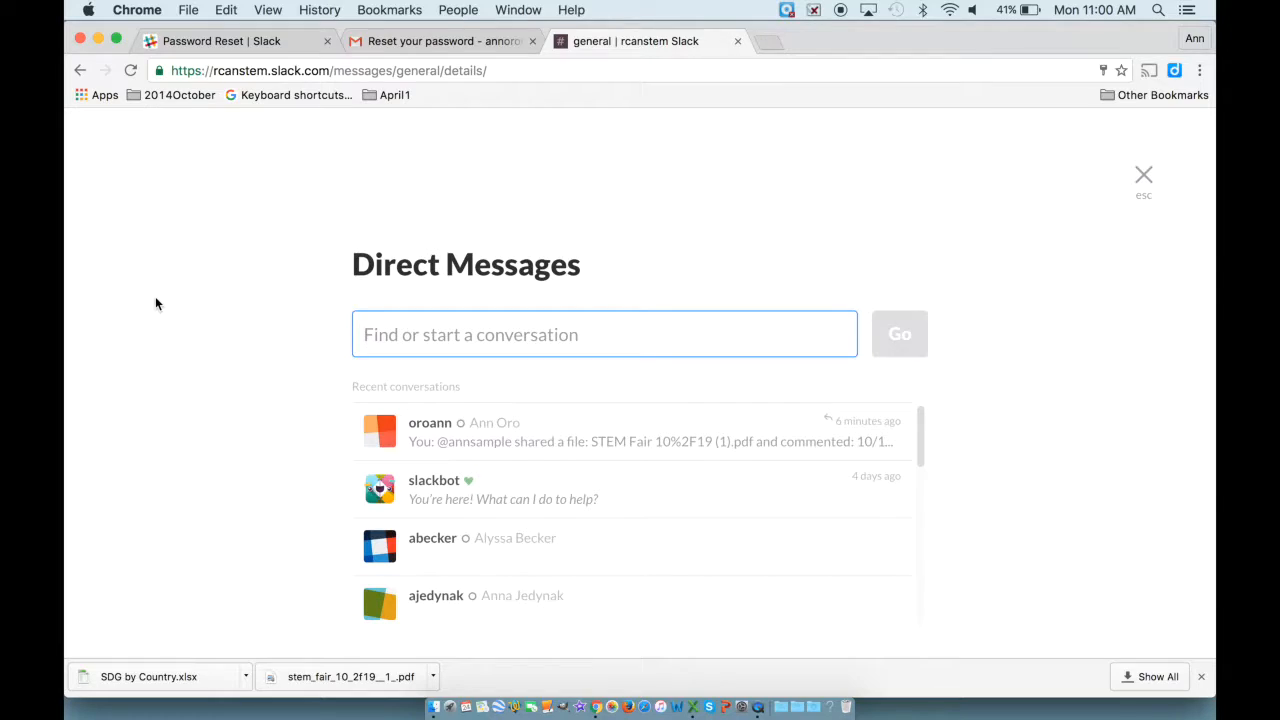
mouse_move(459, 453)
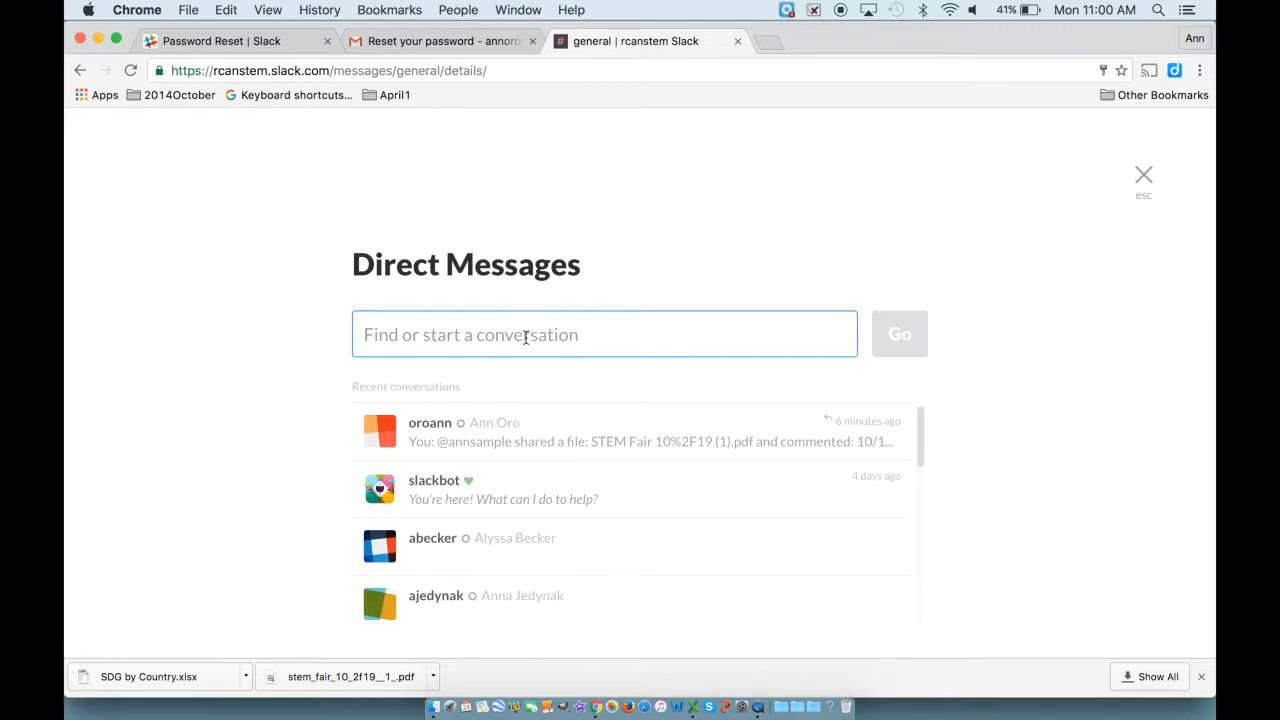
Step: Scroll down through the Direct Messages recent conversations list
scroll("down", 3)
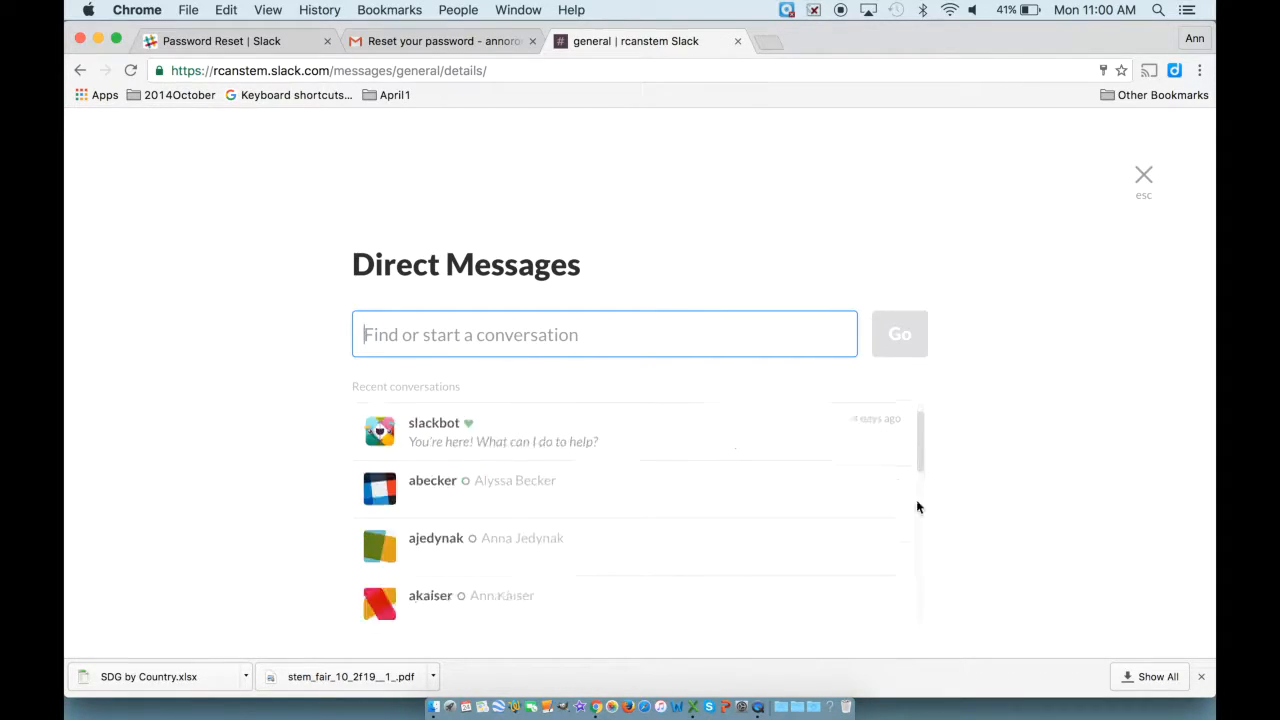
scroll("down", 3)
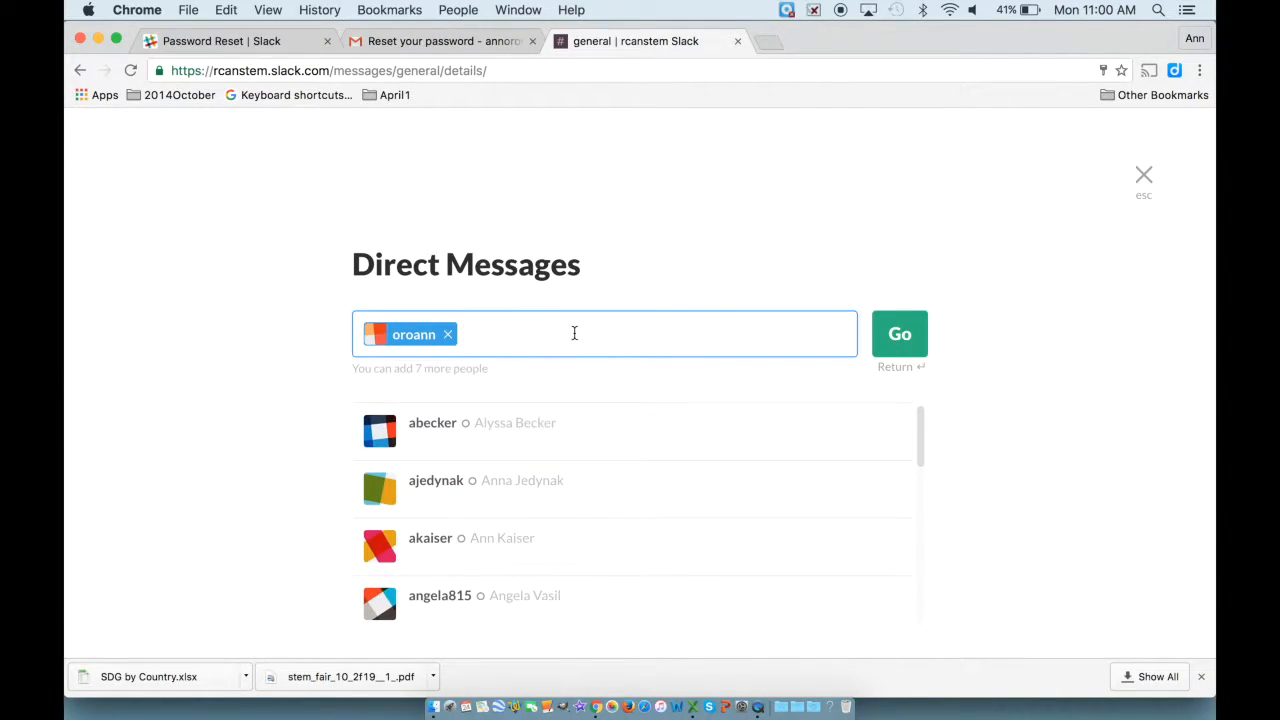
type("T")
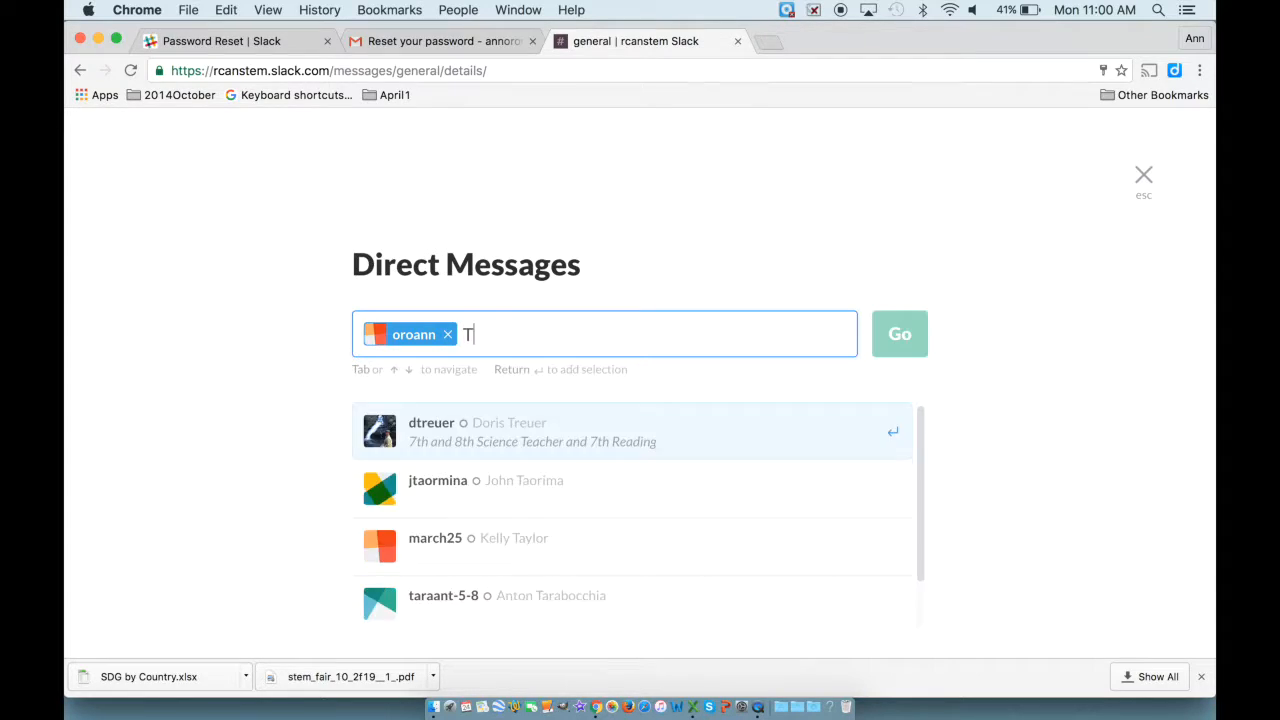
type("his is a mess")
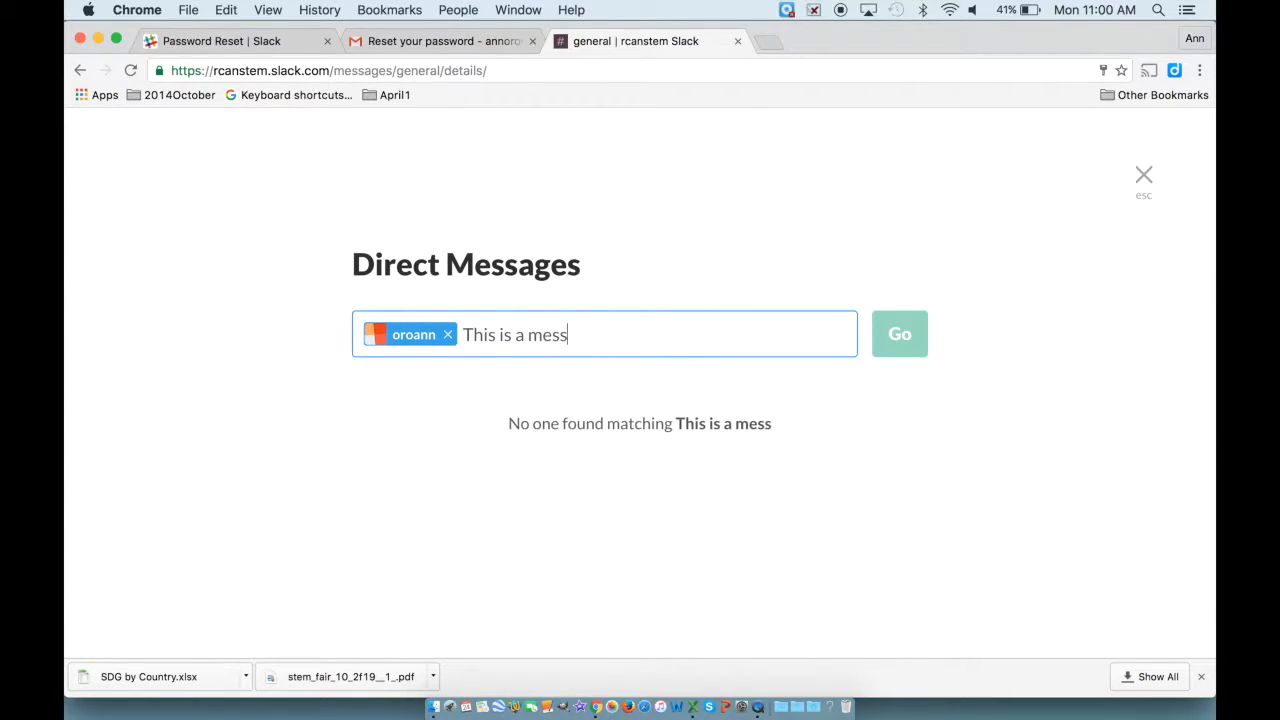
type("age just you")
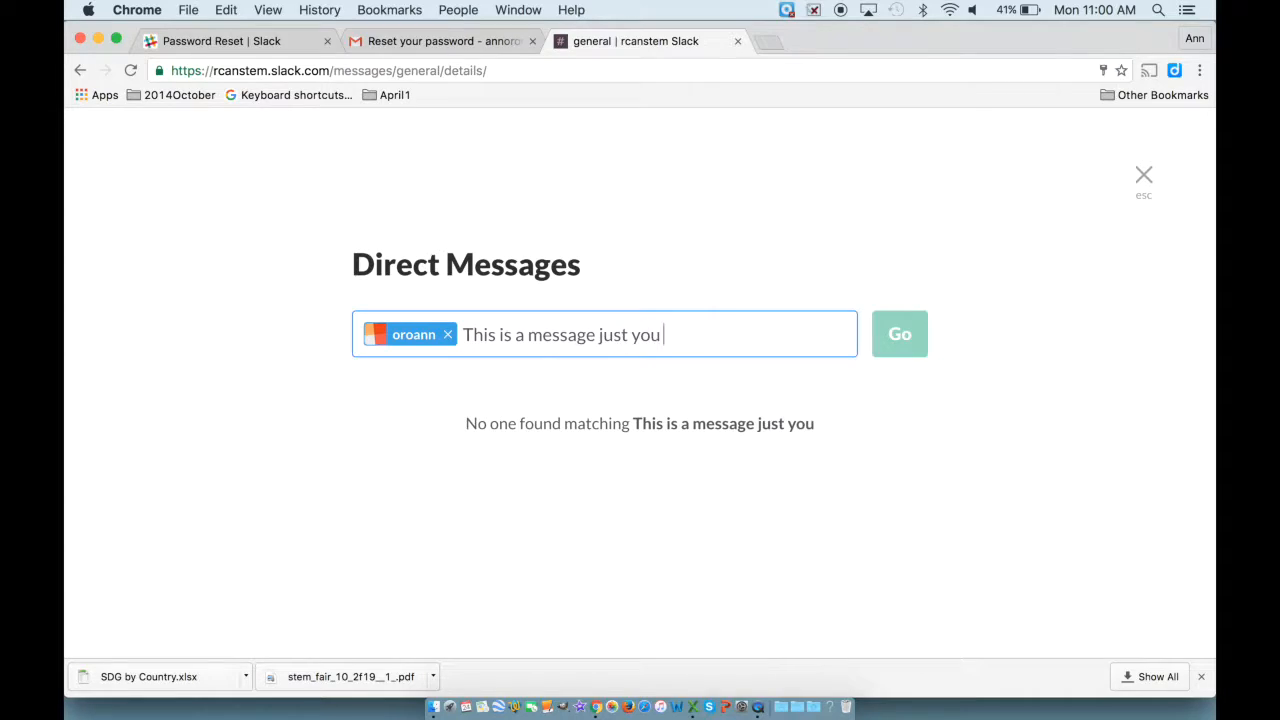
type("and I will see.")
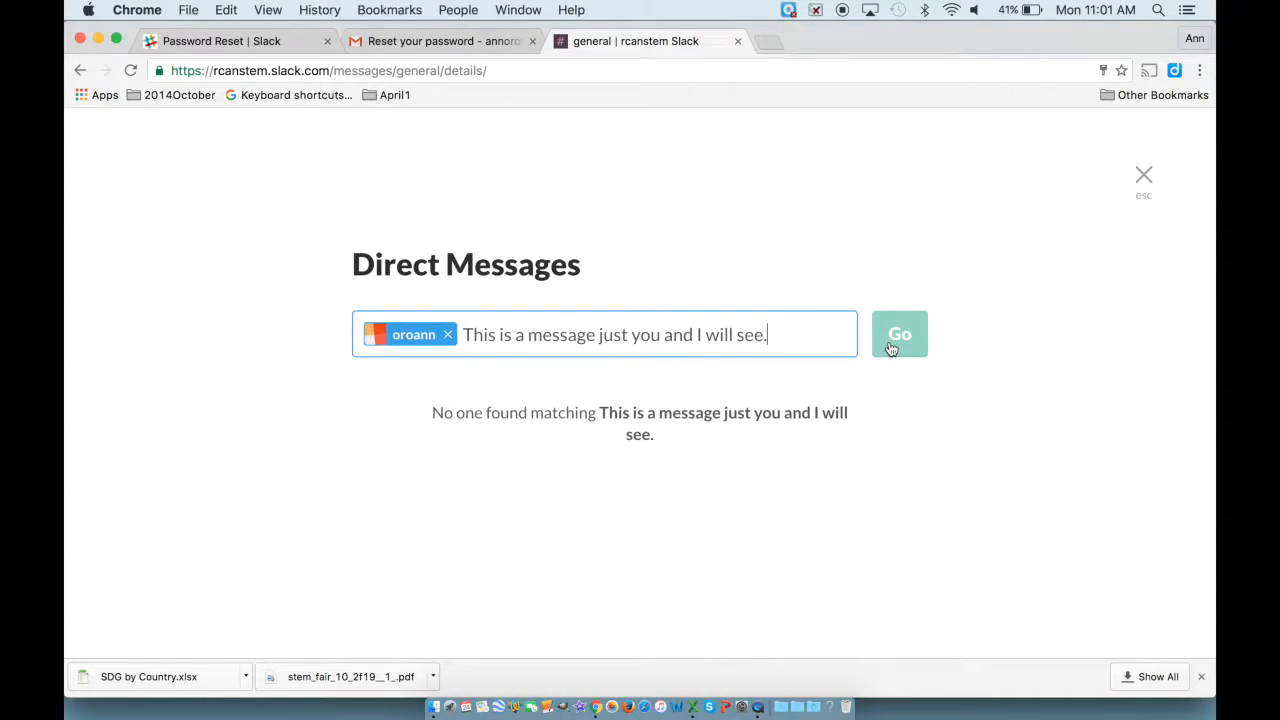
left_click(899, 333)
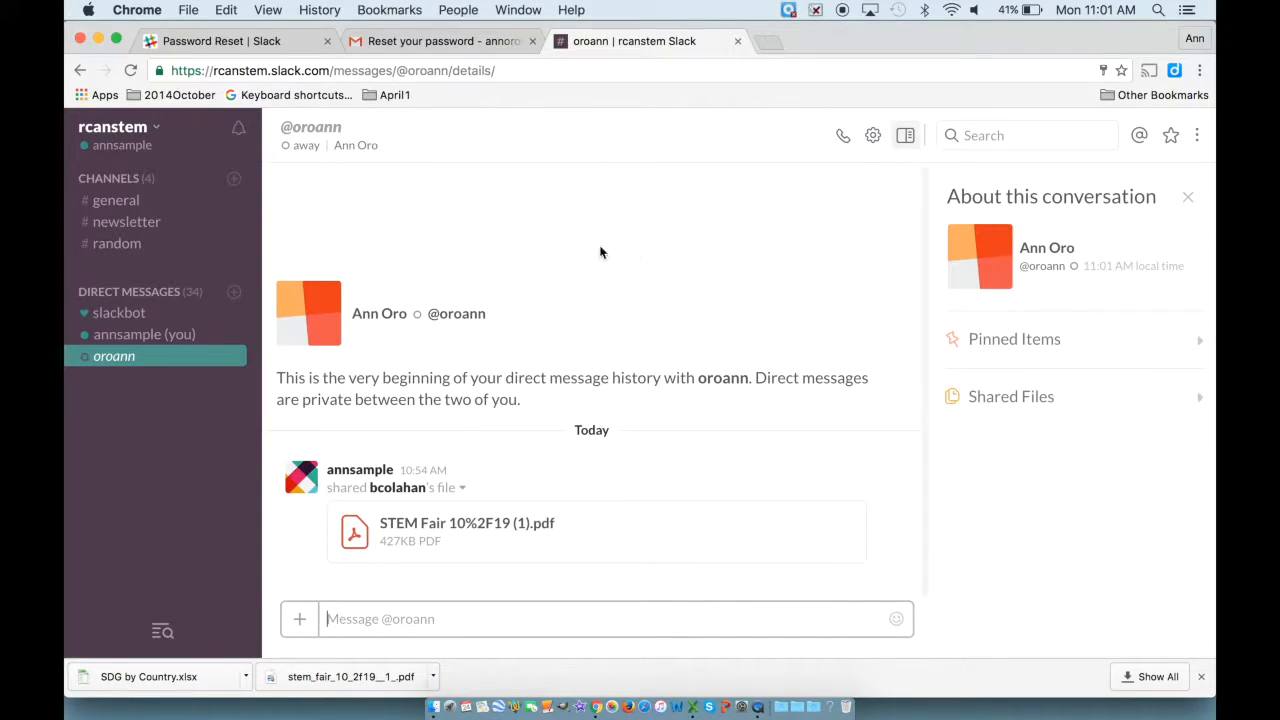
mouse_move(652, 291)
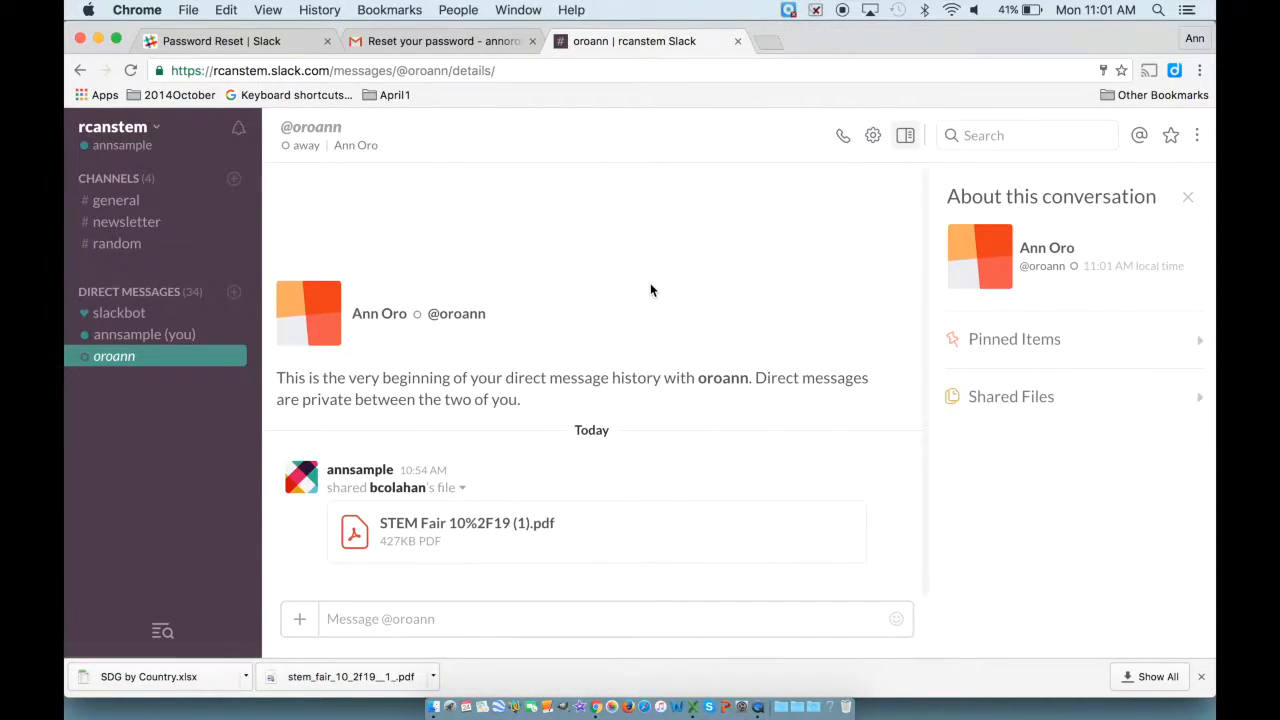